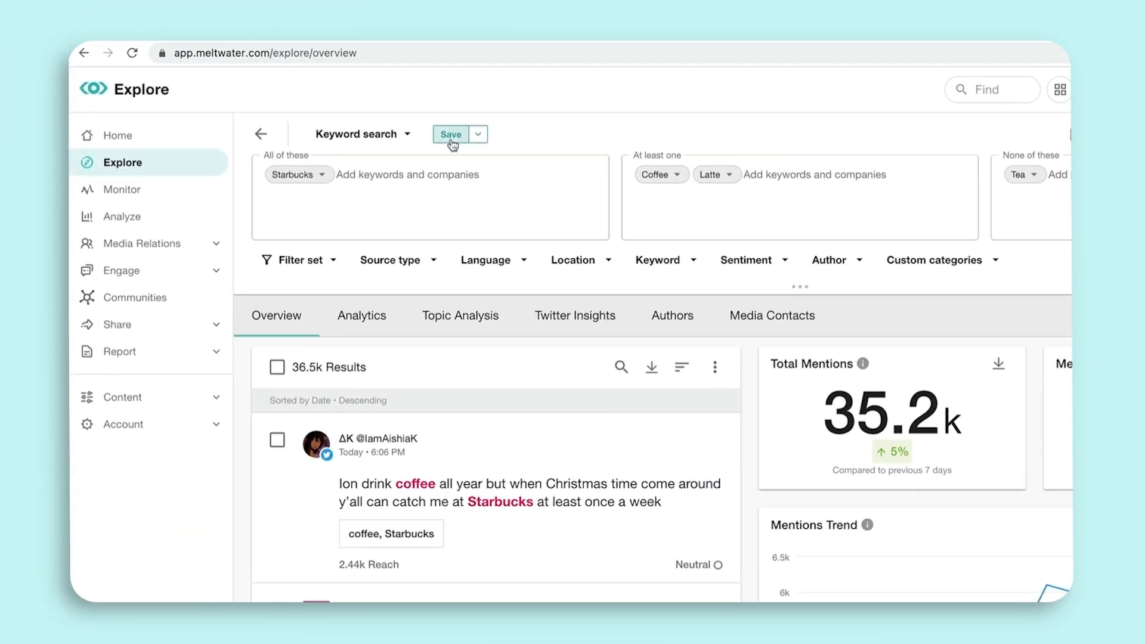
Begin saving the Starbucks keyword search, entering 'Star' as its name.
{"action": "left_click", "coordinate": [451, 134]}
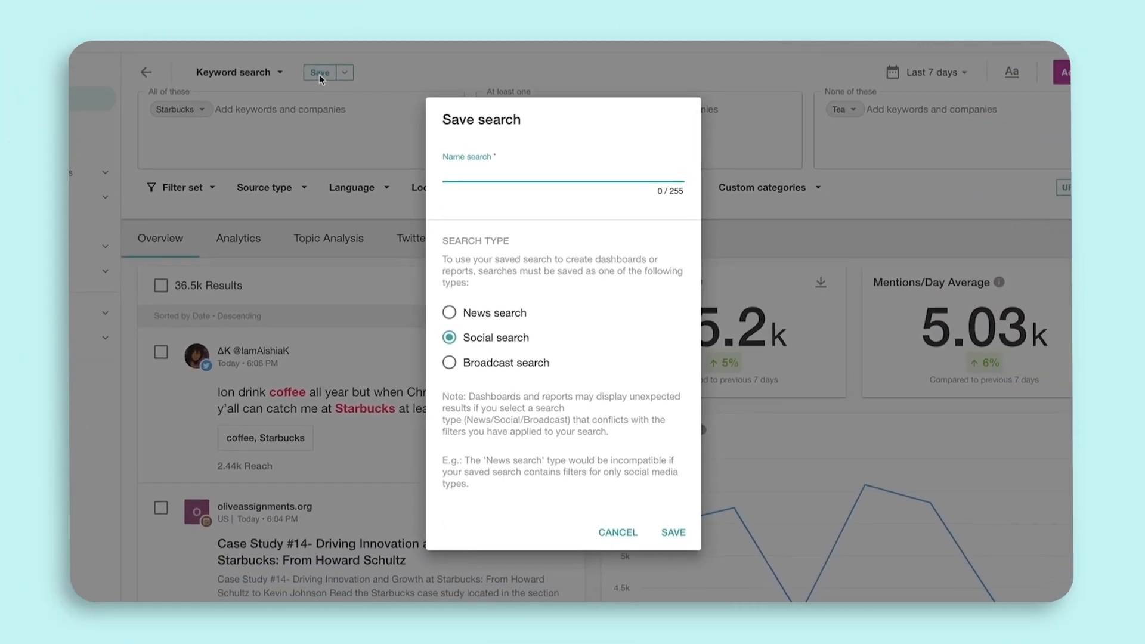
{"action": "type", "text": "Star"}
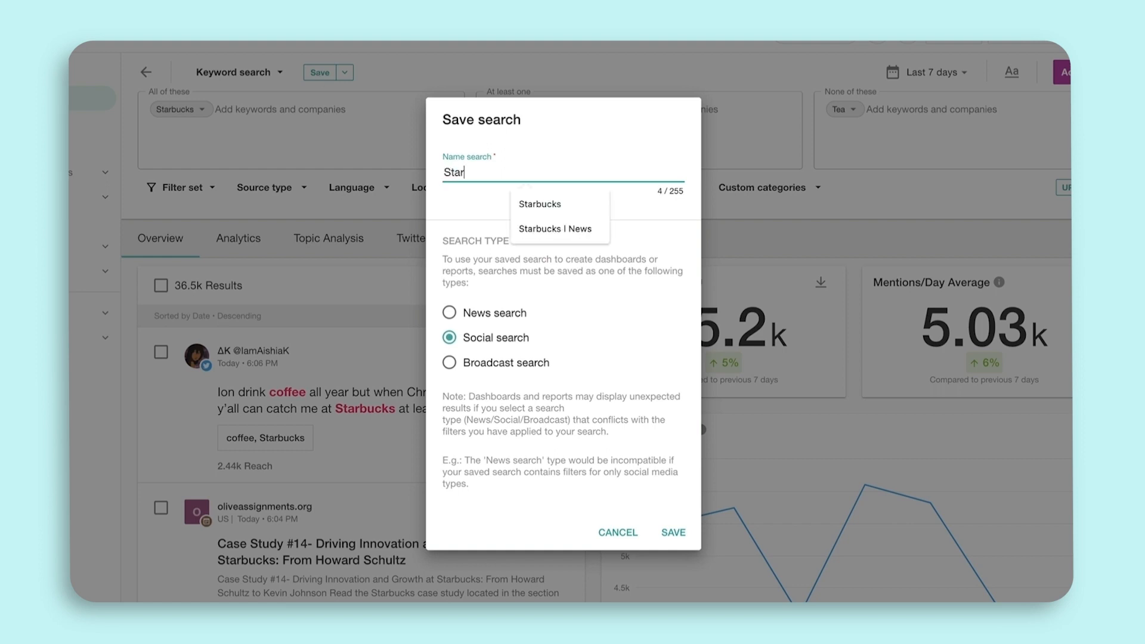
{"action": "left_click", "coordinate": [539, 204]}
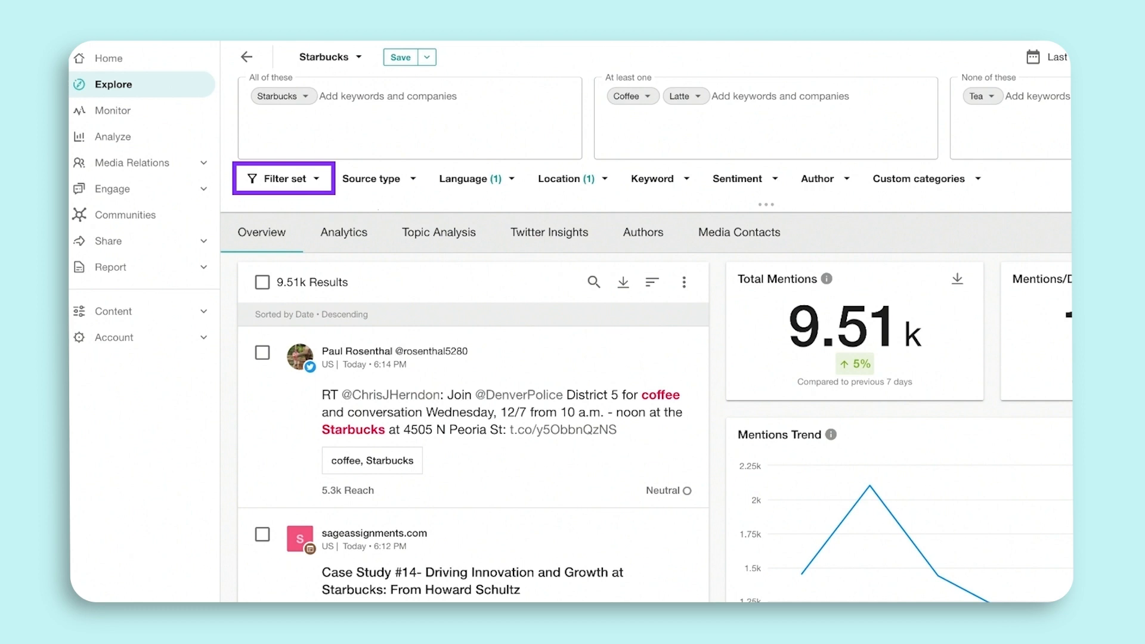
{"action": "left_click", "coordinate": [281, 178]}
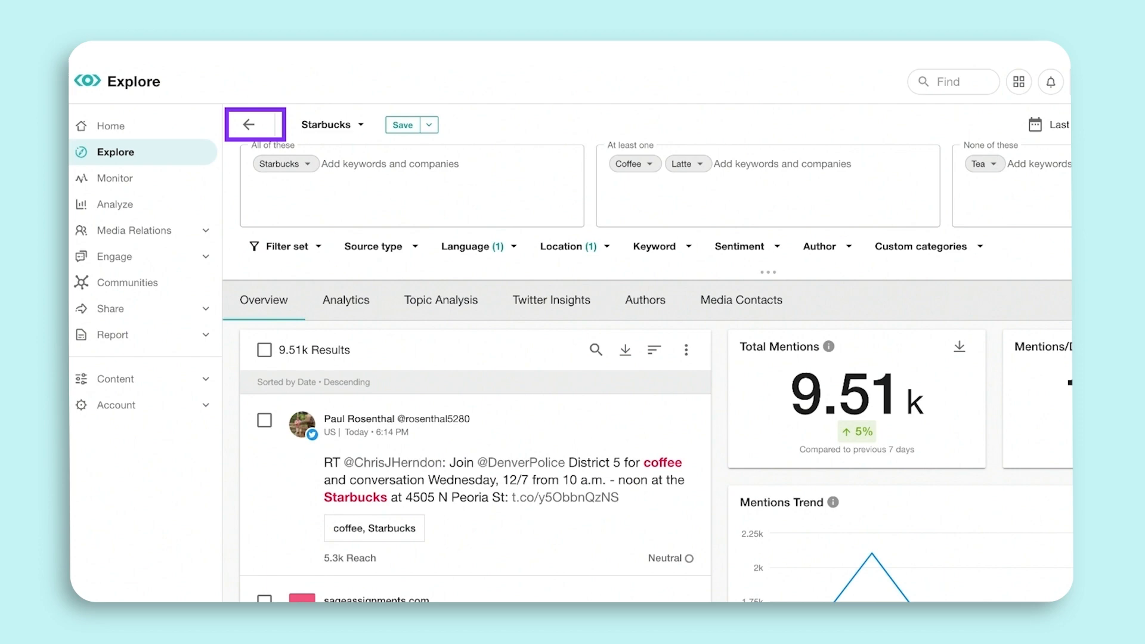
Return to the saved searches library and look up 'Star' in the global Find bar.
{"action": "left_click", "coordinate": [254, 124]}
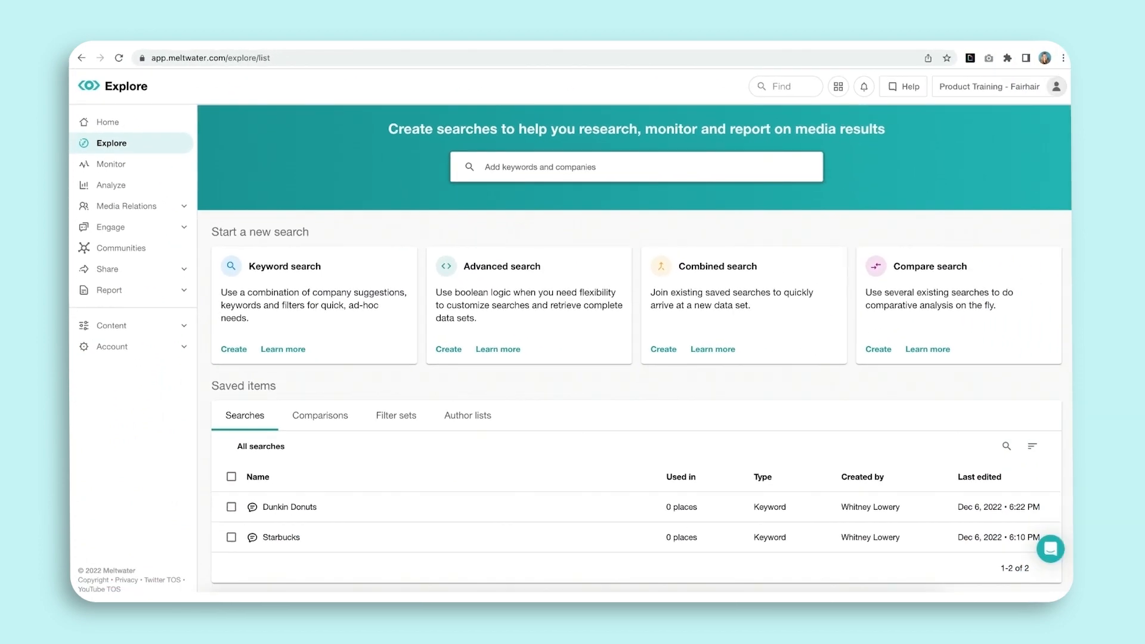
{"action": "left_click", "coordinate": [230, 537]}
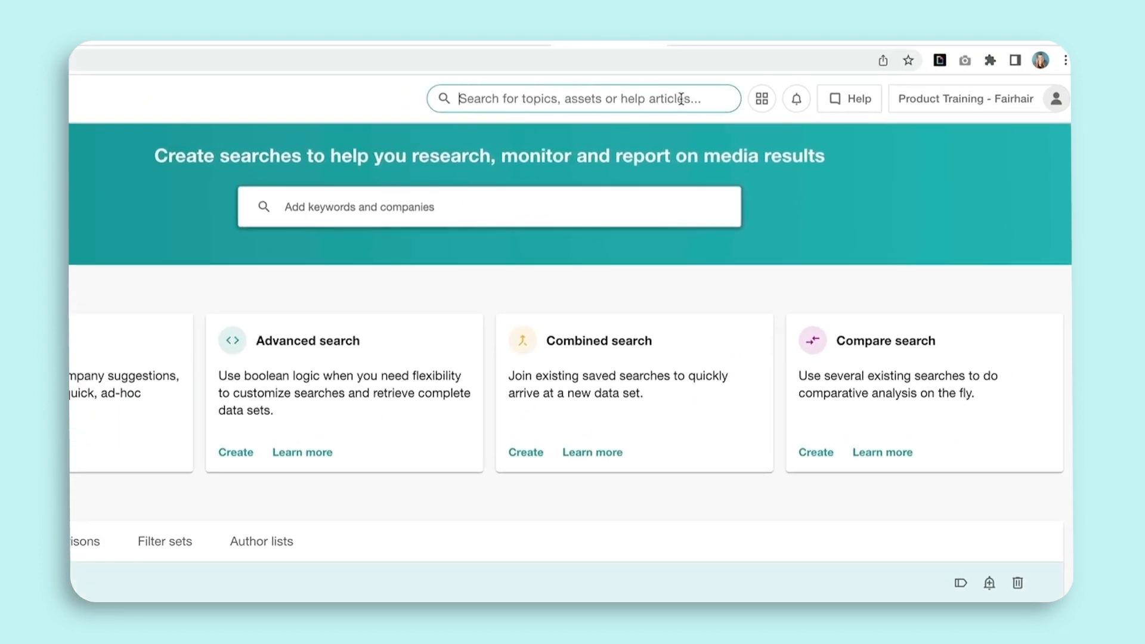
{"action": "type", "text": "Star"}
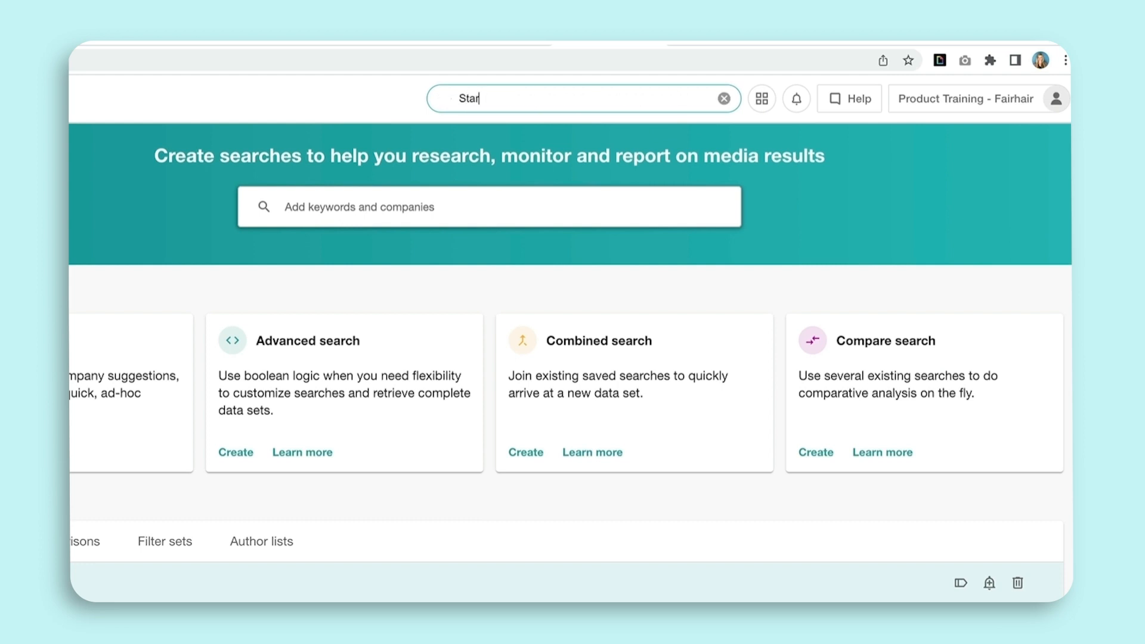